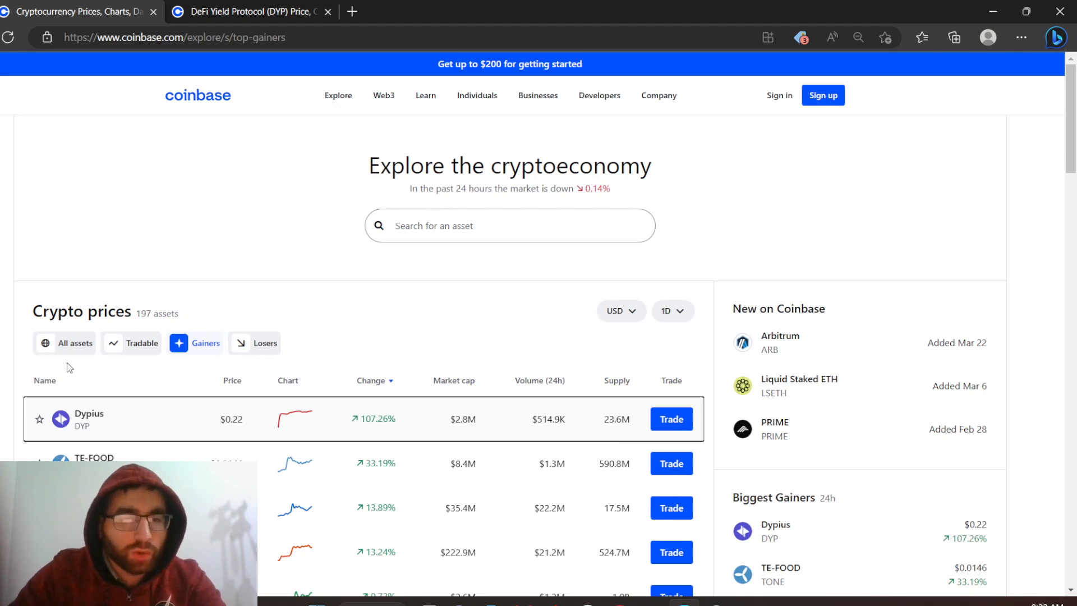
mouse_move(213, 401)
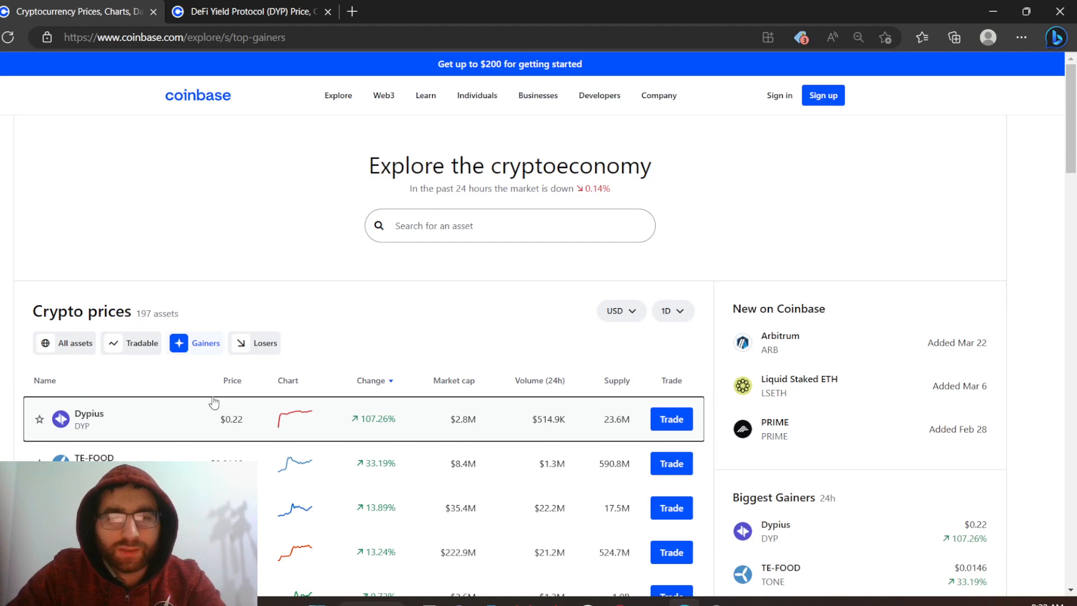
mouse_move(187, 421)
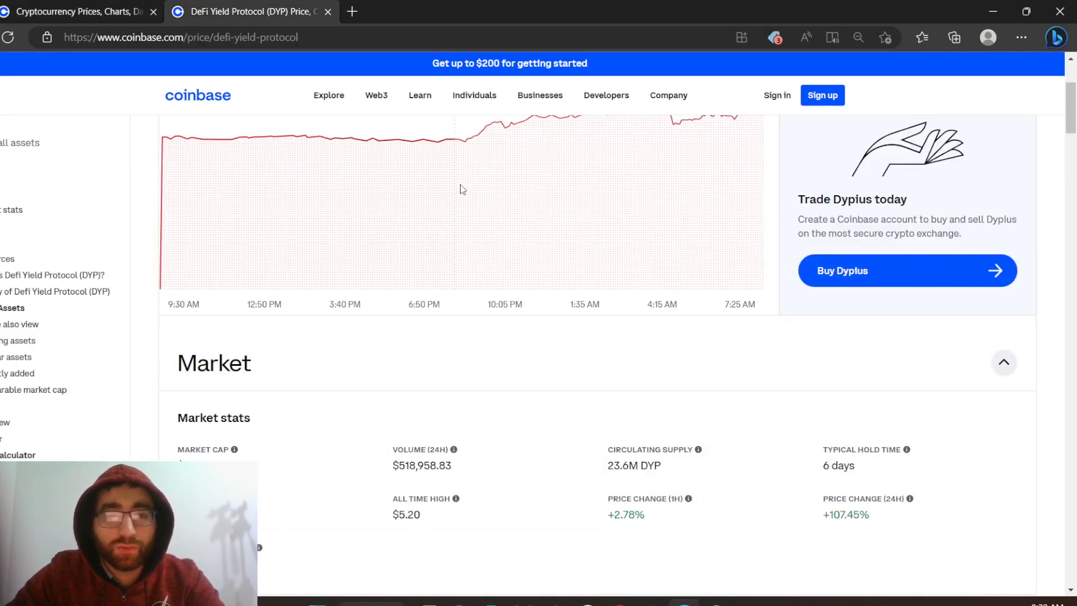
Switch the Dypius chart to the ALL range, revealing the early $5.20 peak.
click(741, 232)
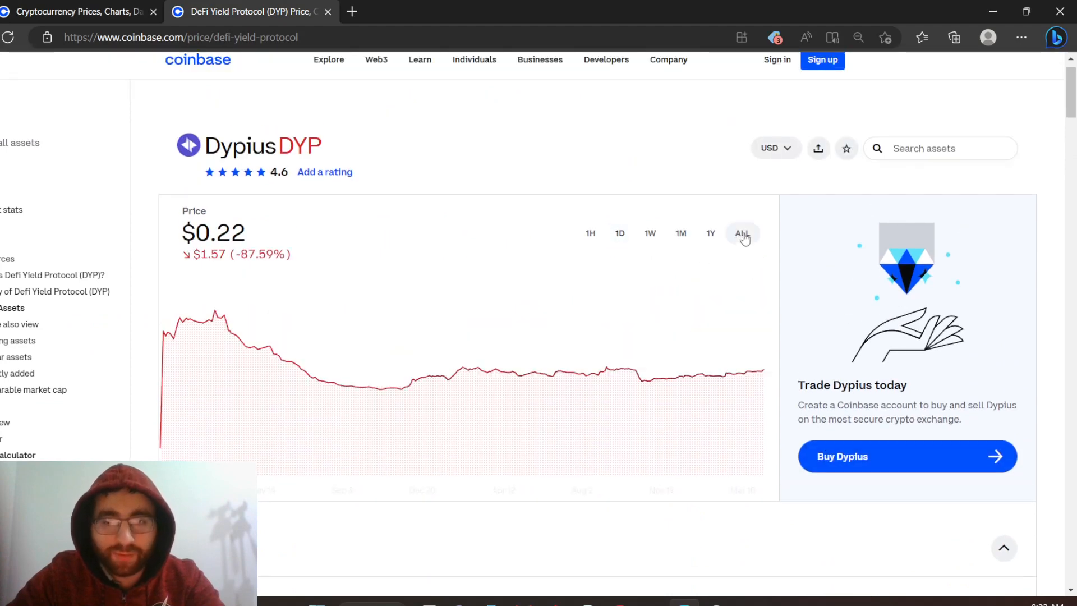
click(742, 233)
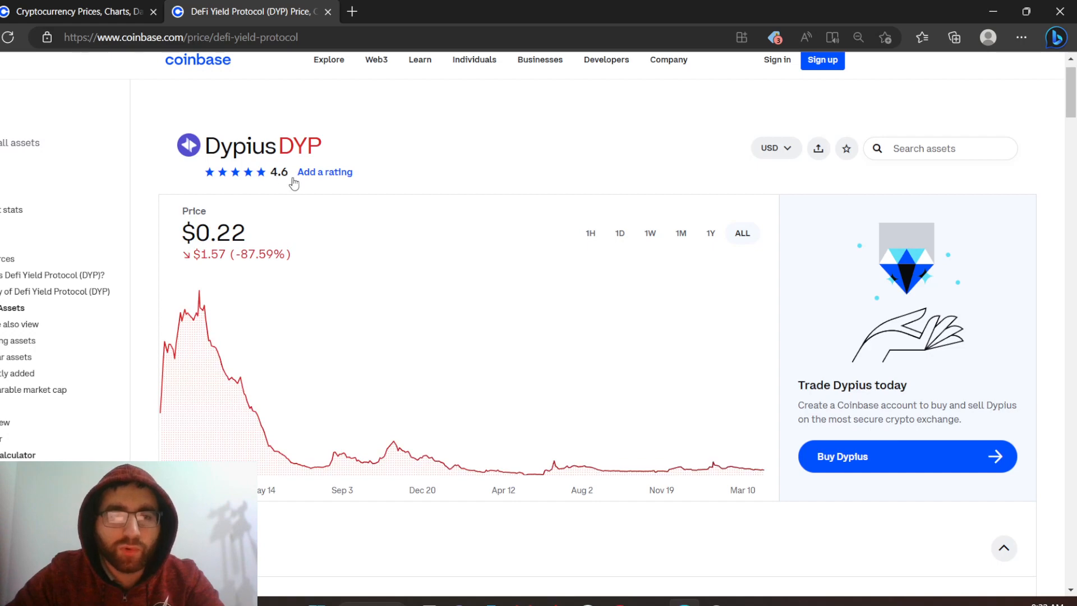
mouse_move(161, 402)
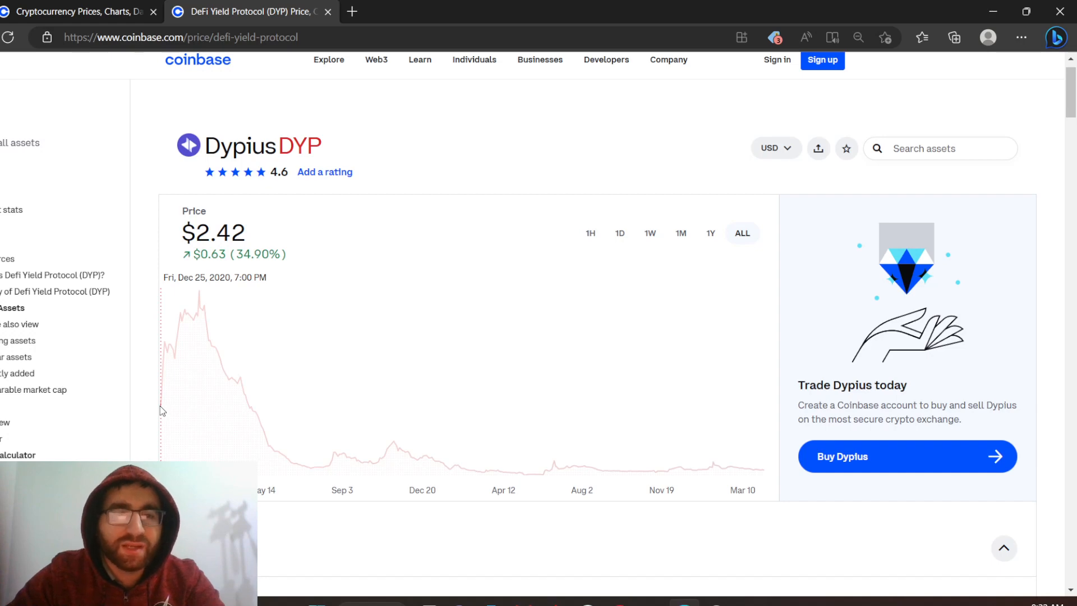
mouse_move(199, 394)
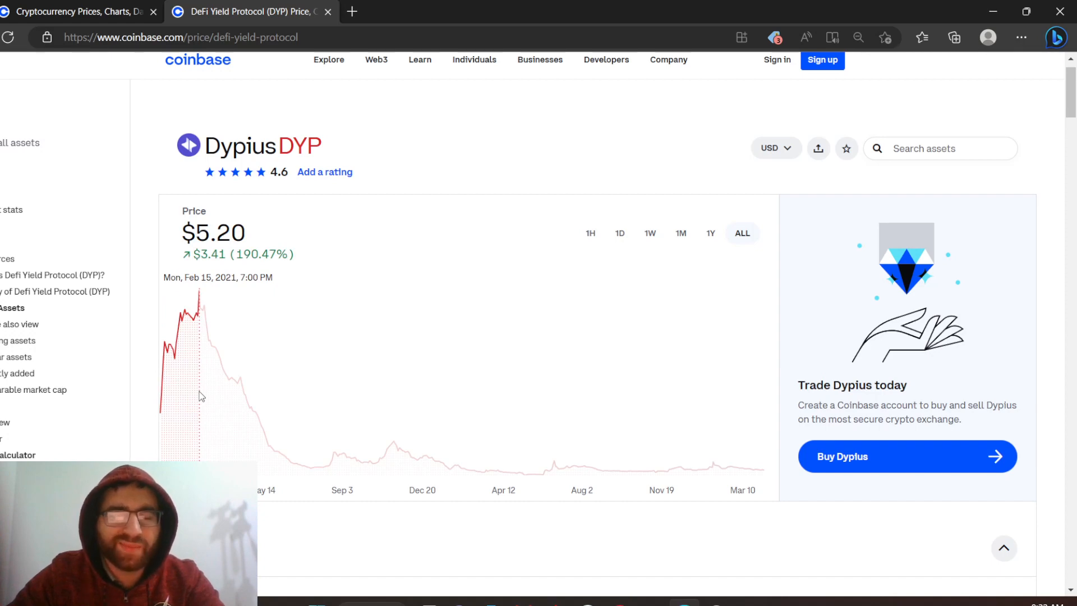
mouse_move(535, 457)
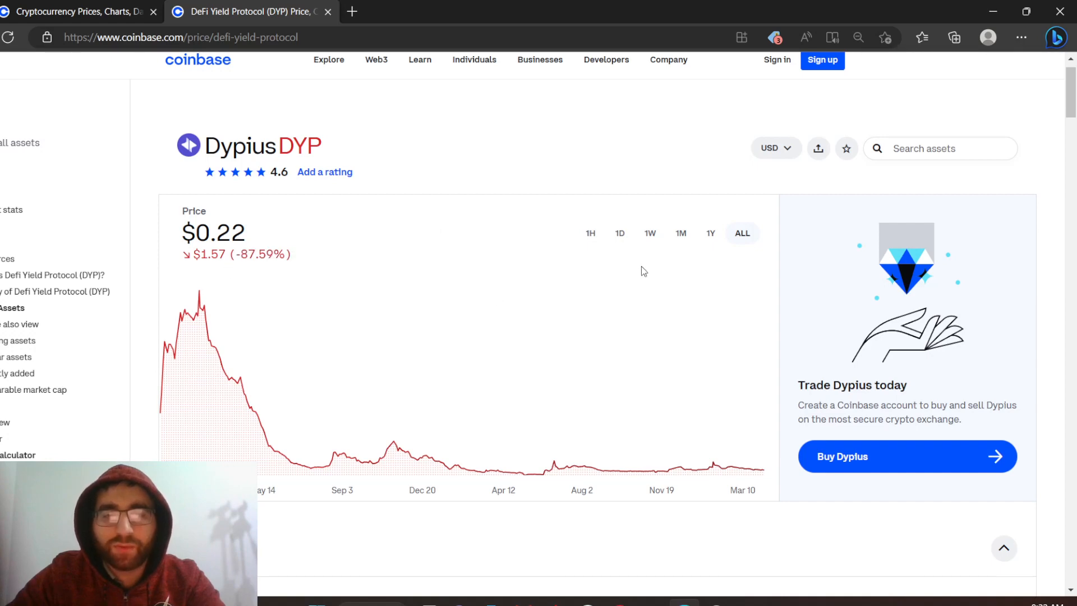
Step the chart through 1Y, 1M and 1W, ending on 1D at $0.22, up 107.49%.
click(710, 233)
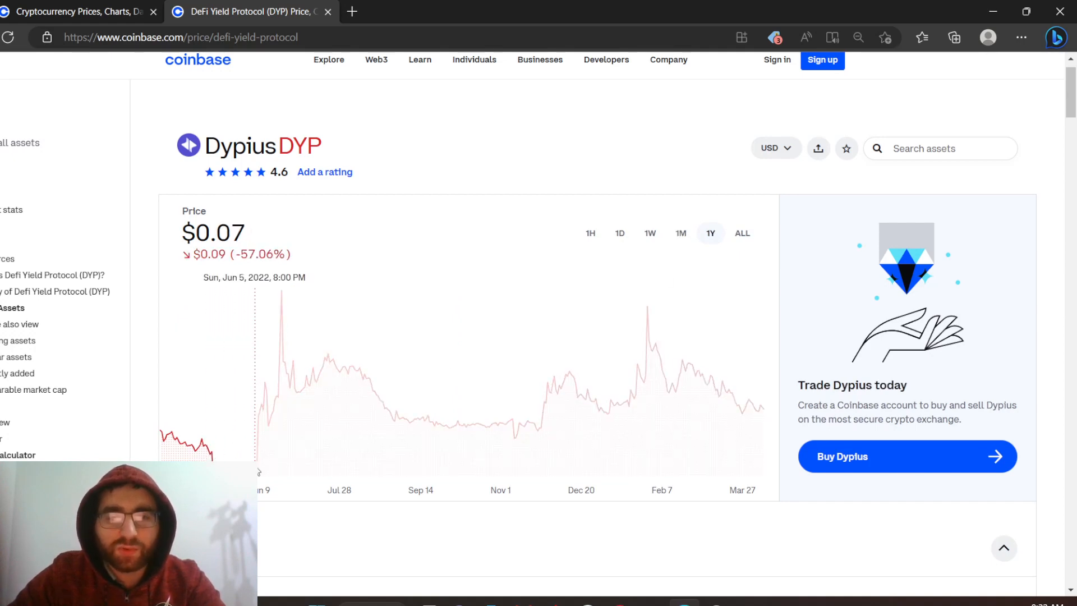
mouse_move(281, 455)
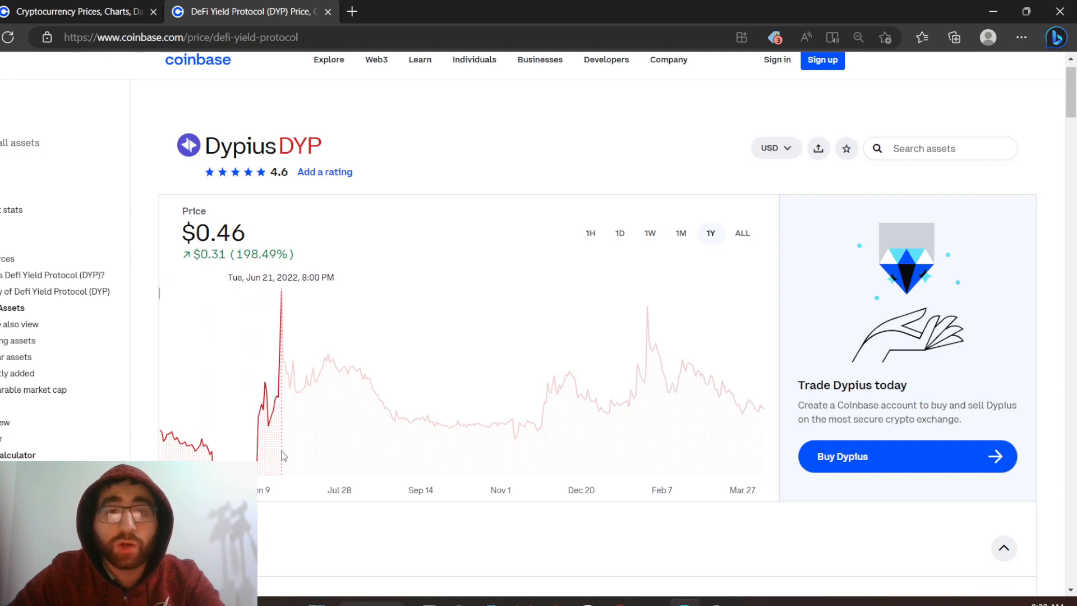
click(679, 233)
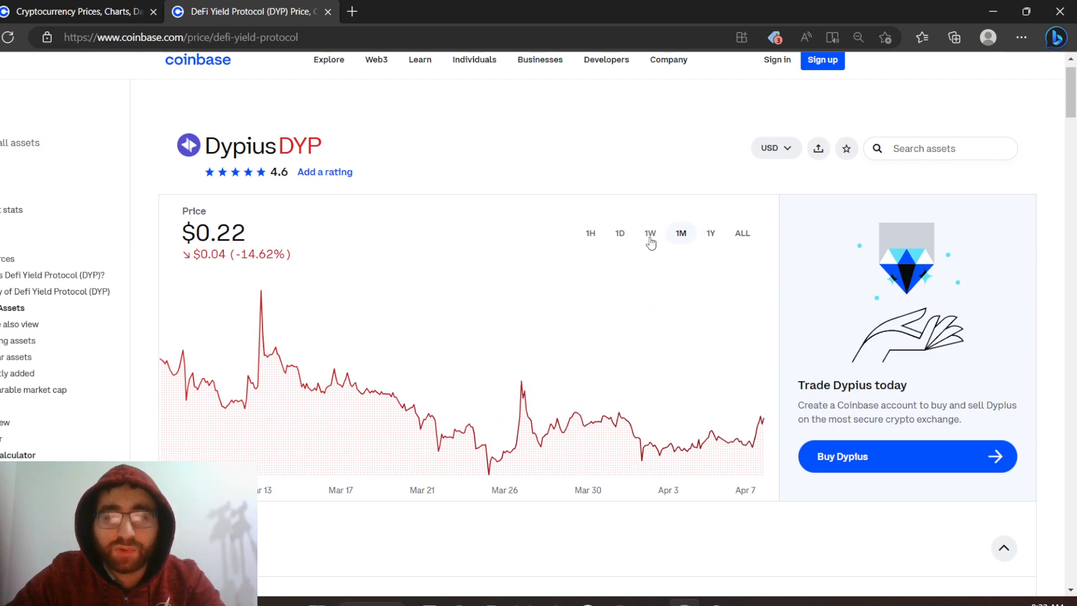
click(649, 233)
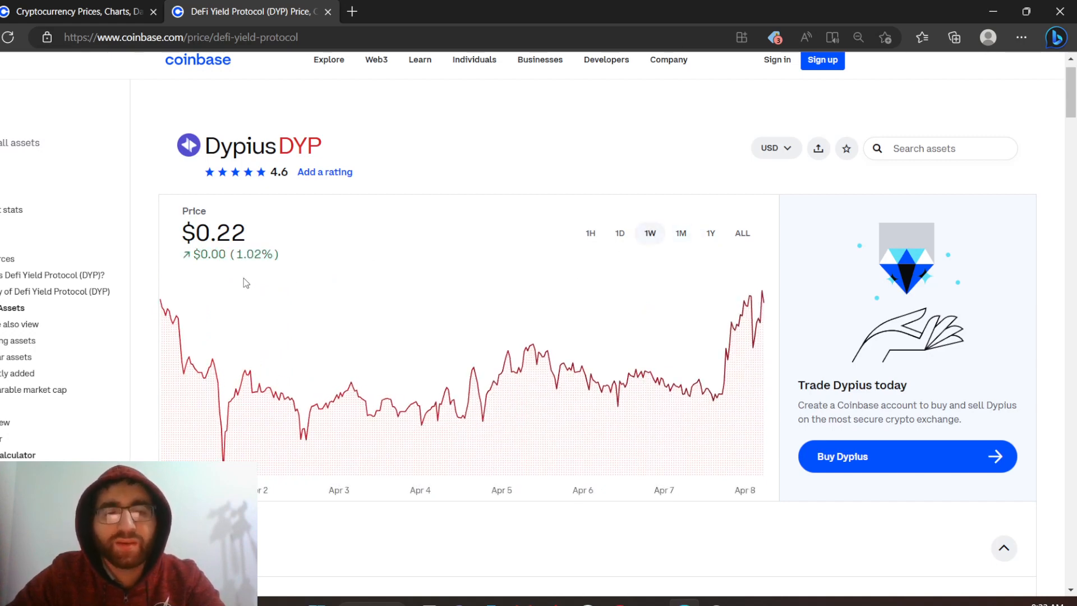
mouse_move(619, 236)
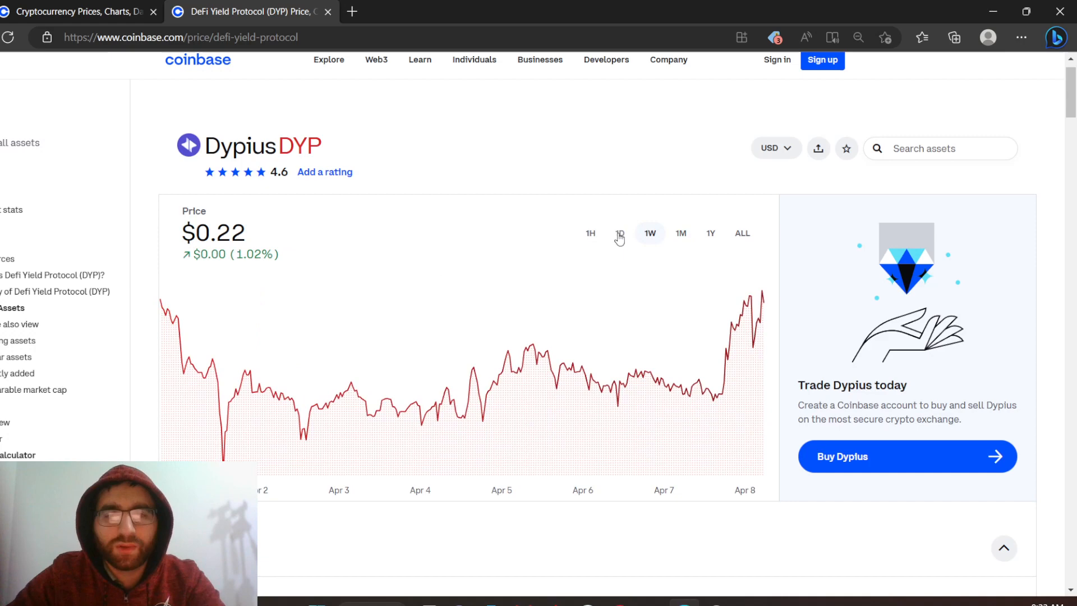
click(619, 233)
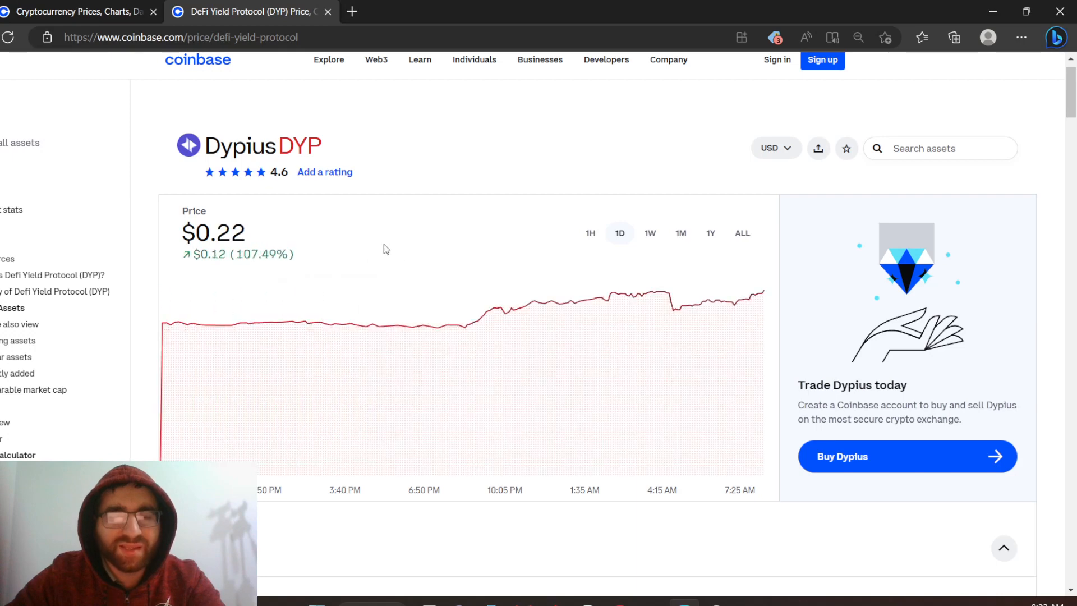
mouse_move(163, 323)
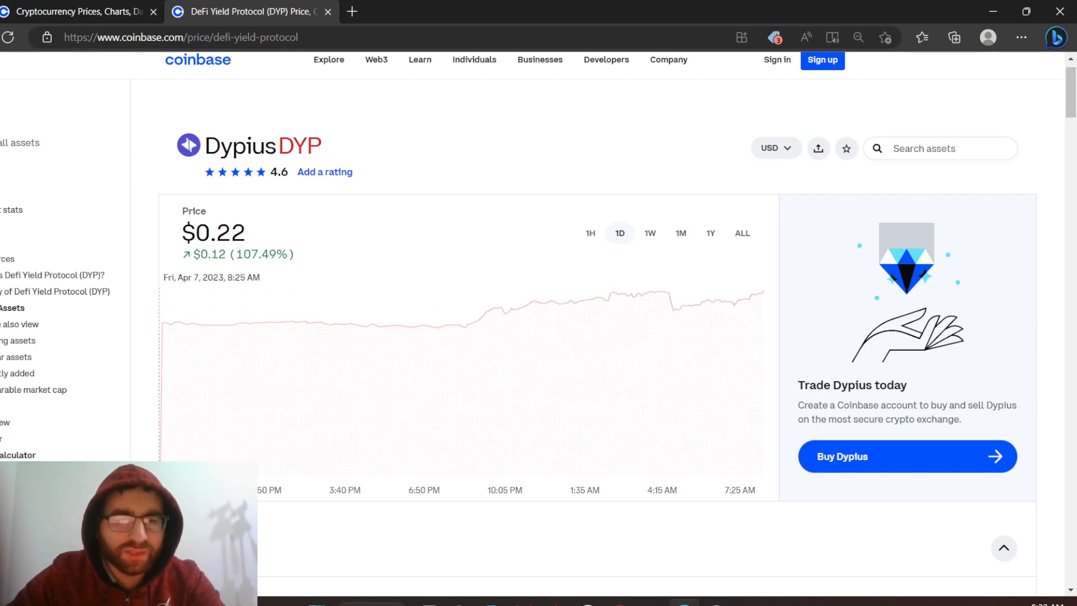
mouse_move(166, 342)
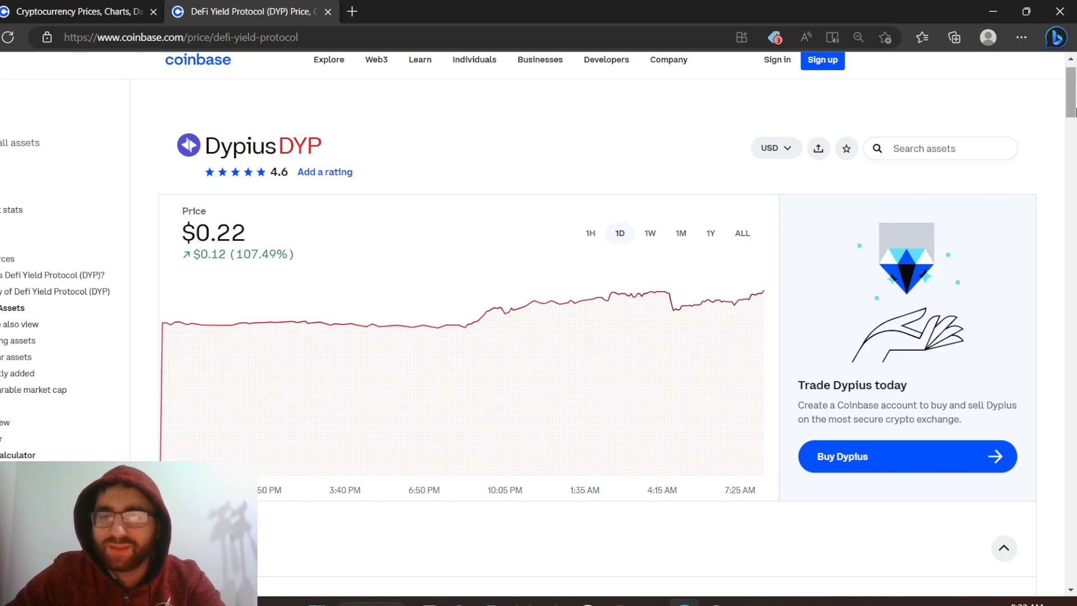
Scroll down to Market stats and highlight the 24-hour volume figure.
scroll(down, 3)
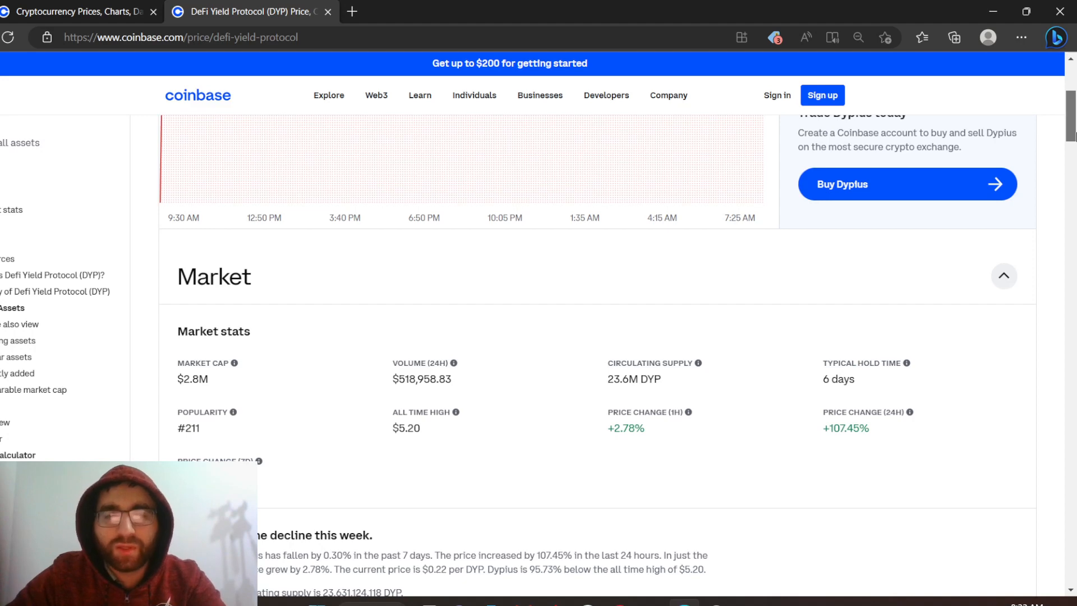
scroll(down, 3)
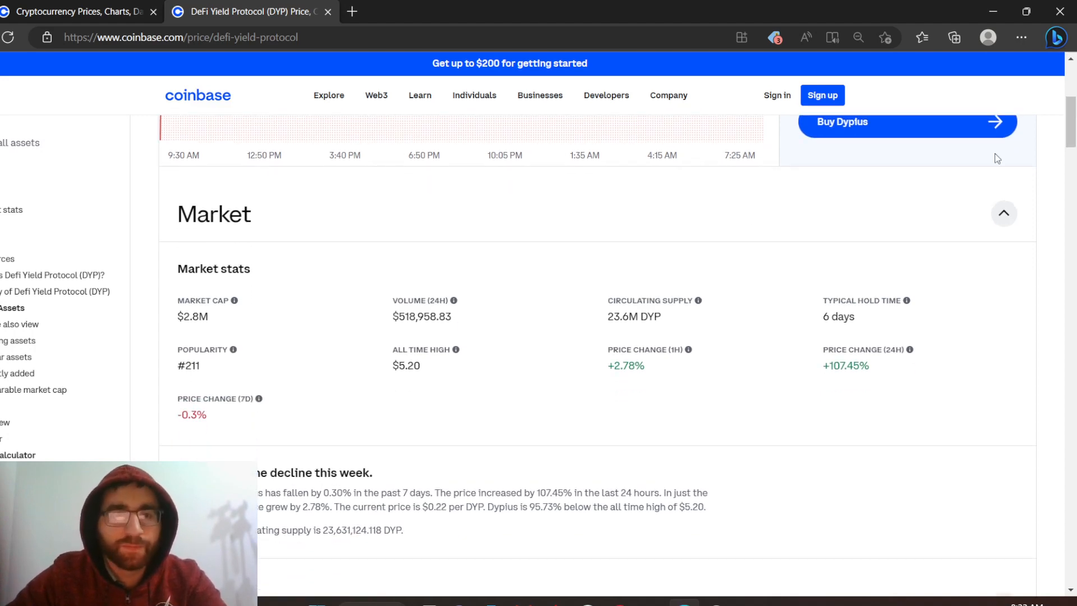
mouse_move(379, 337)
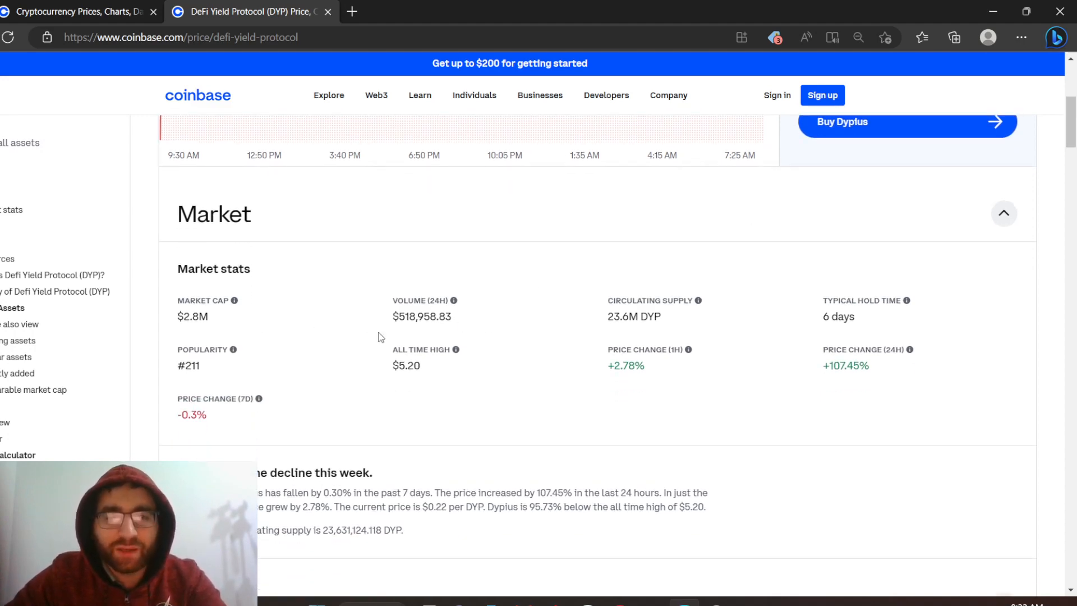
double_click(422, 316)
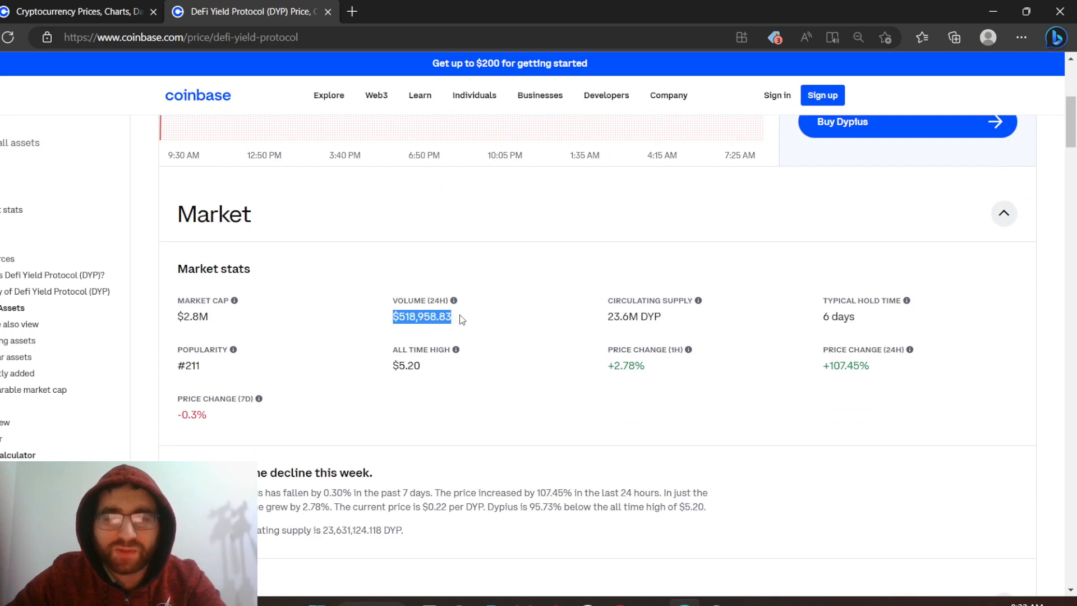
click(422, 316)
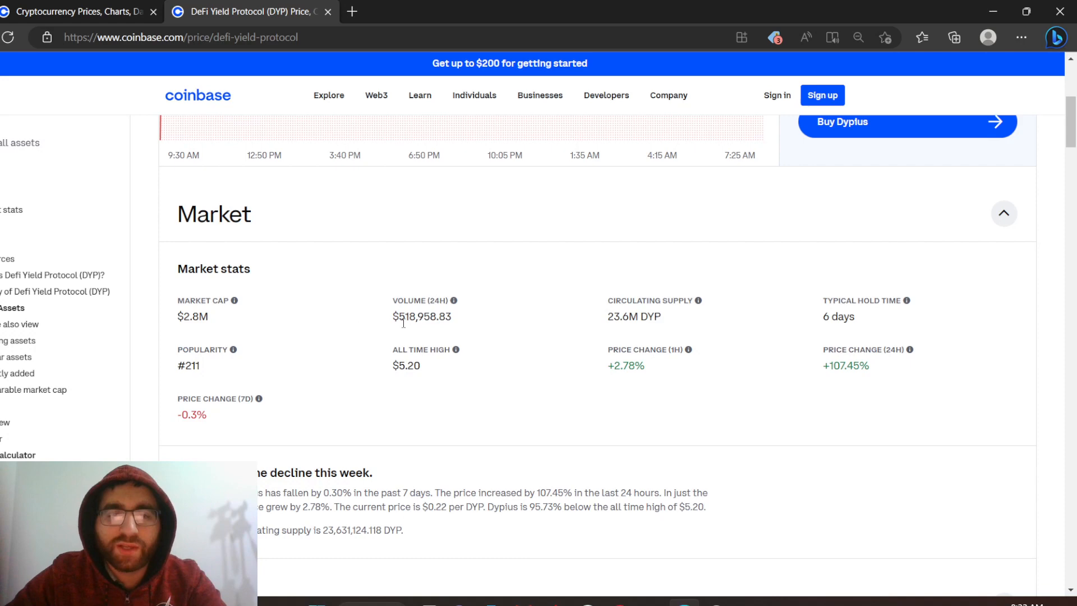
double_click(422, 316)
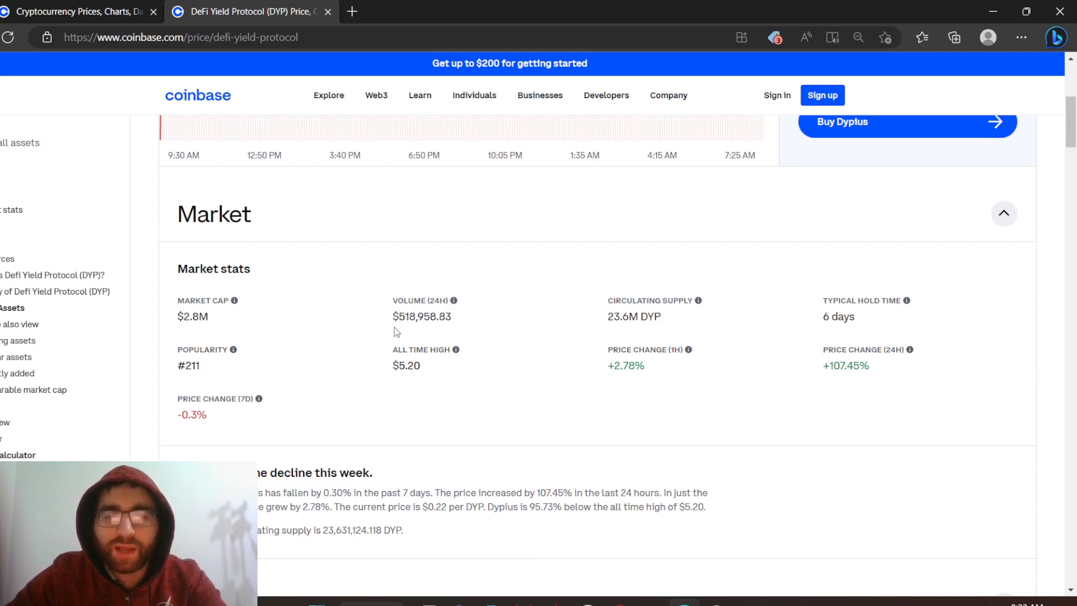
Point out all-time high, circulating supply and +2.78% one-hour change, then scroll back up.
double_click(421, 316)
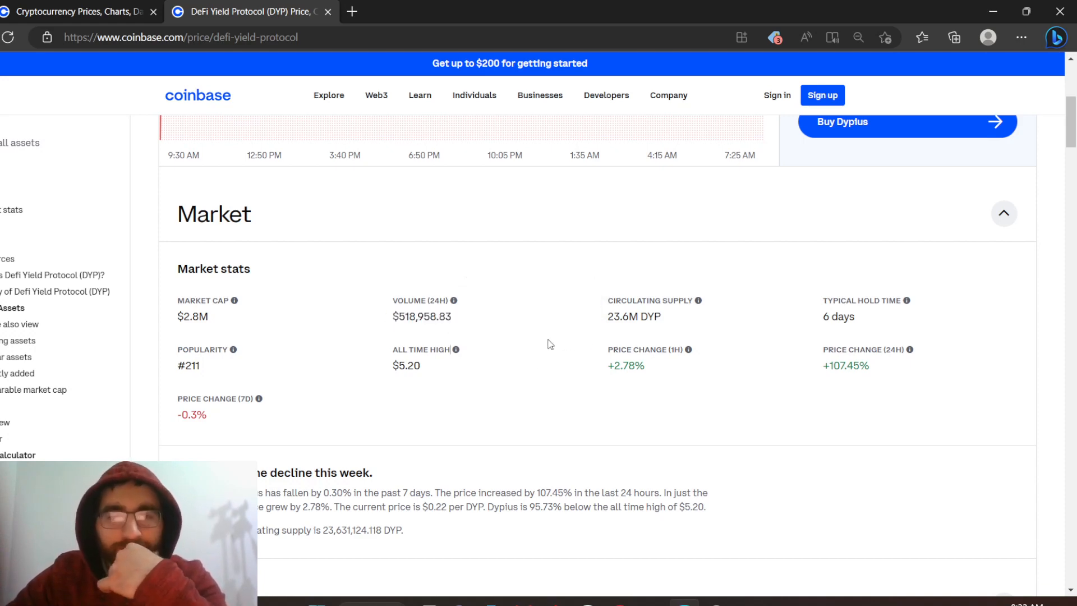
mouse_move(660, 311)
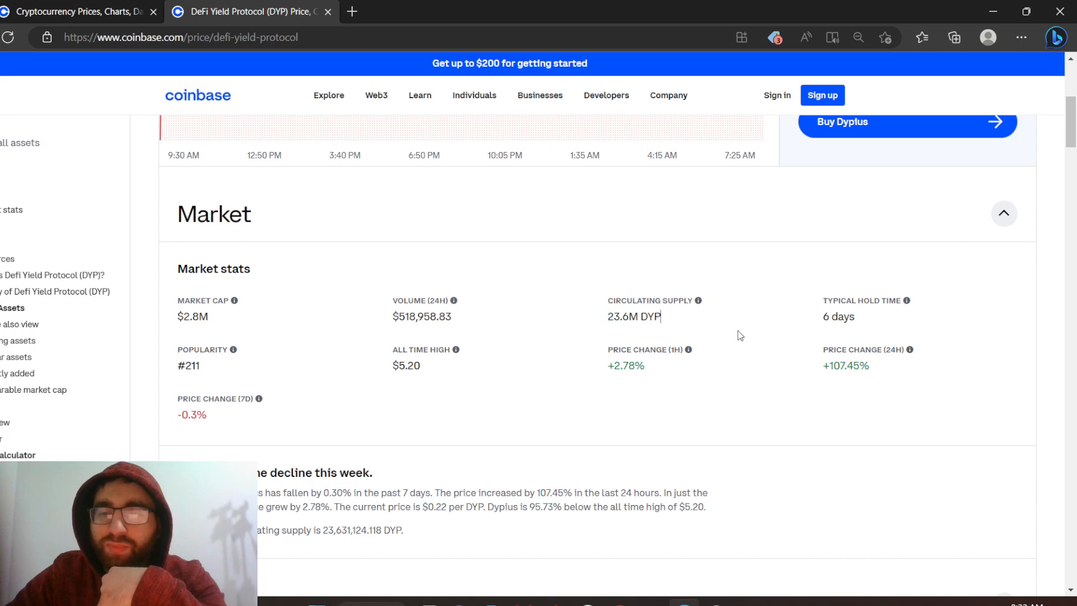
double_click(187, 365)
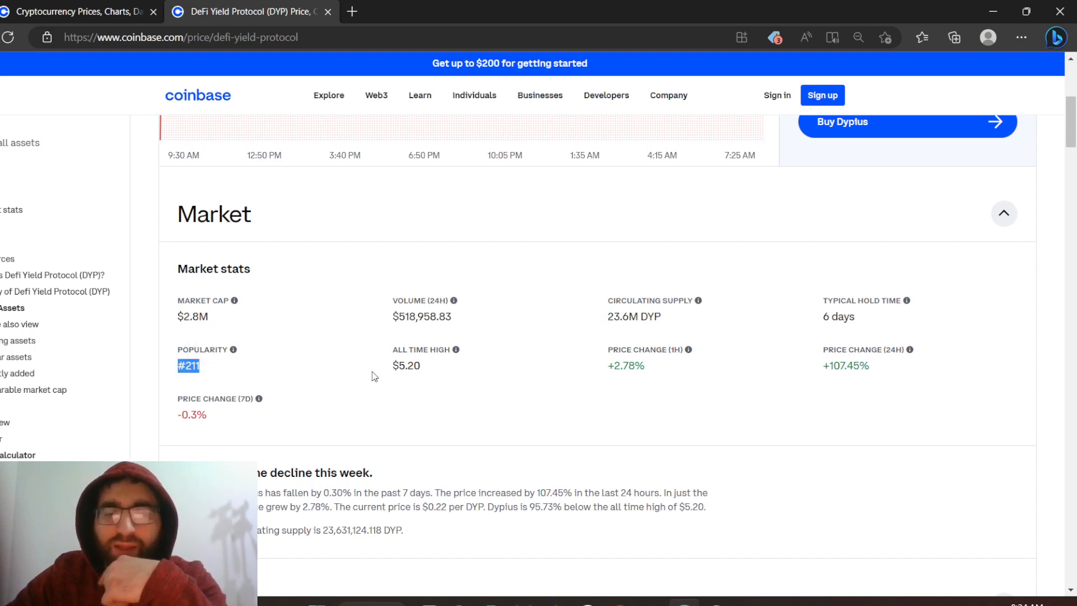
mouse_move(651, 373)
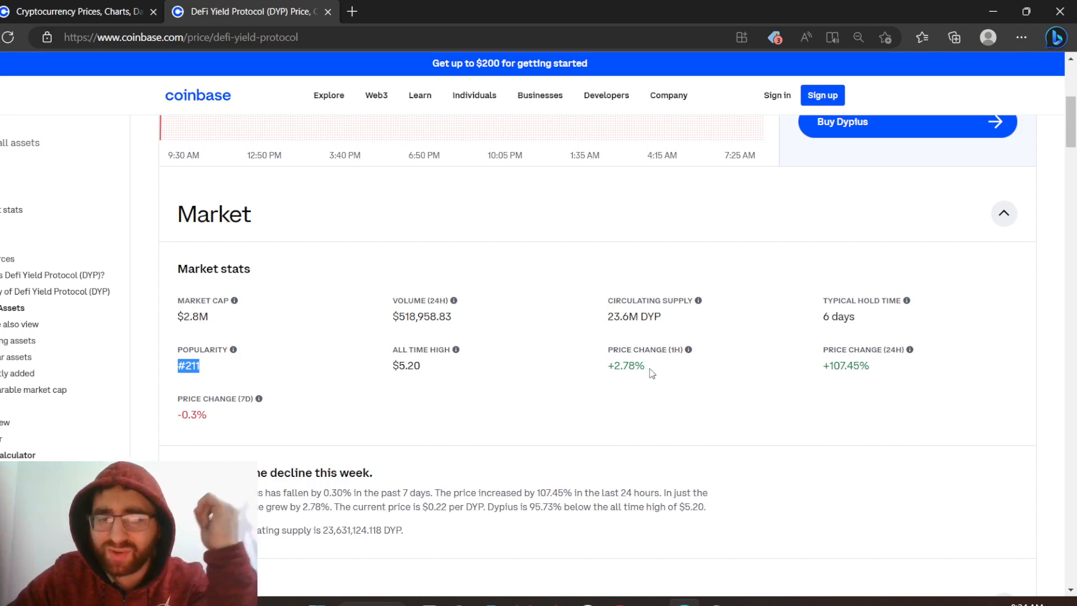
double_click(624, 365)
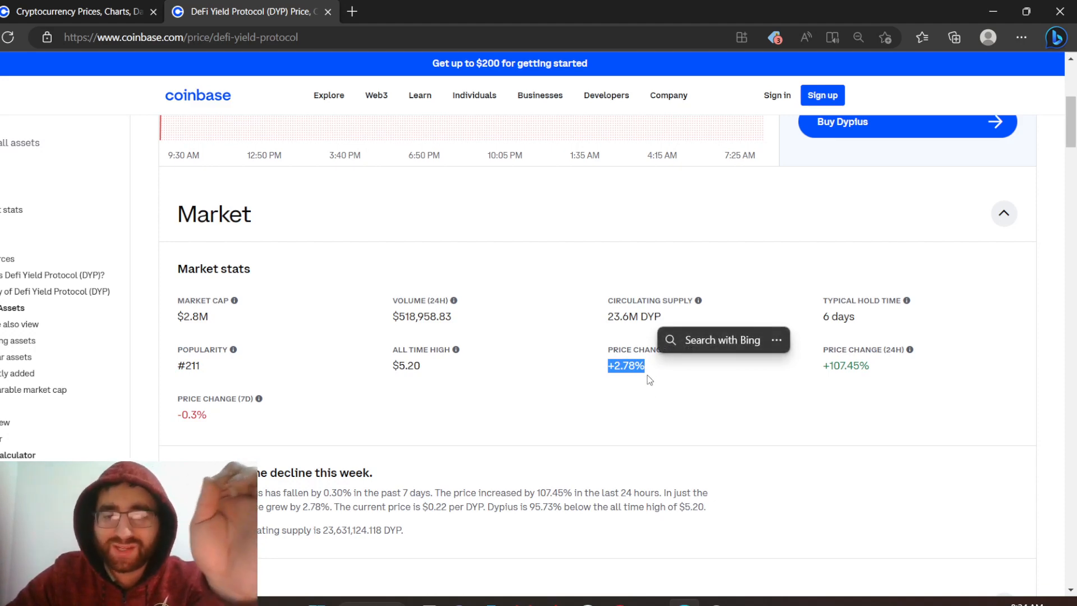
mouse_move(643, 377)
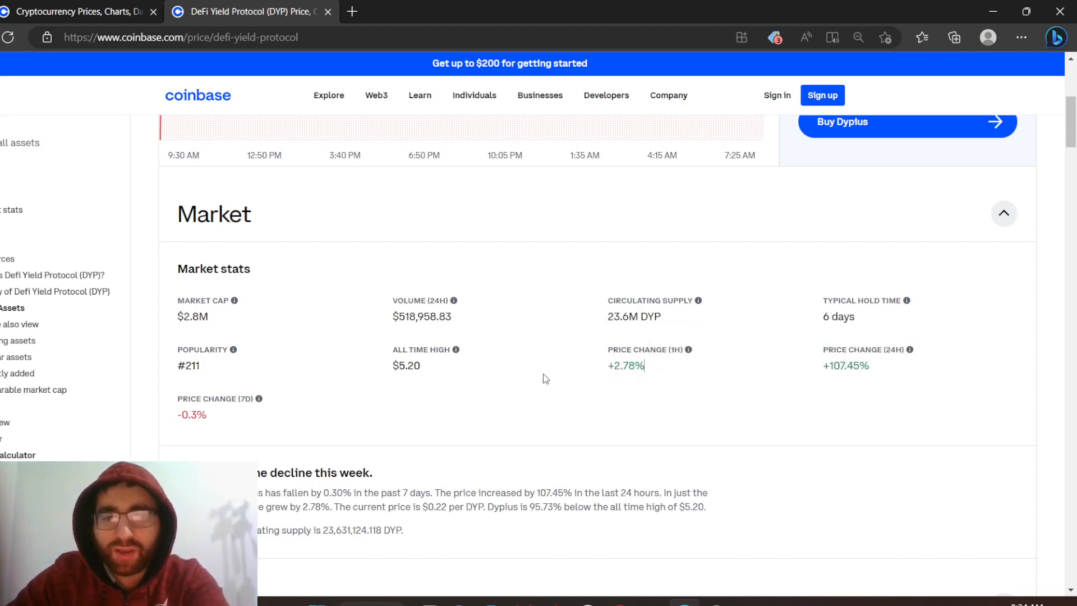
scroll(up, 3)
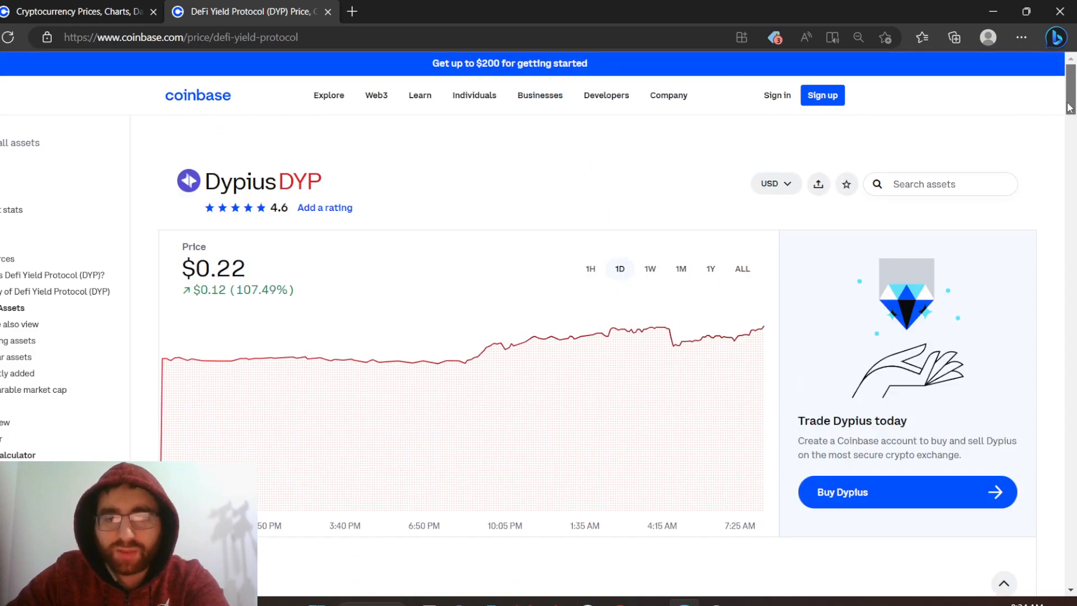
Scroll past the rewards banners to the 4.6/5 ratings (737) and the About section.
scroll(down, 3)
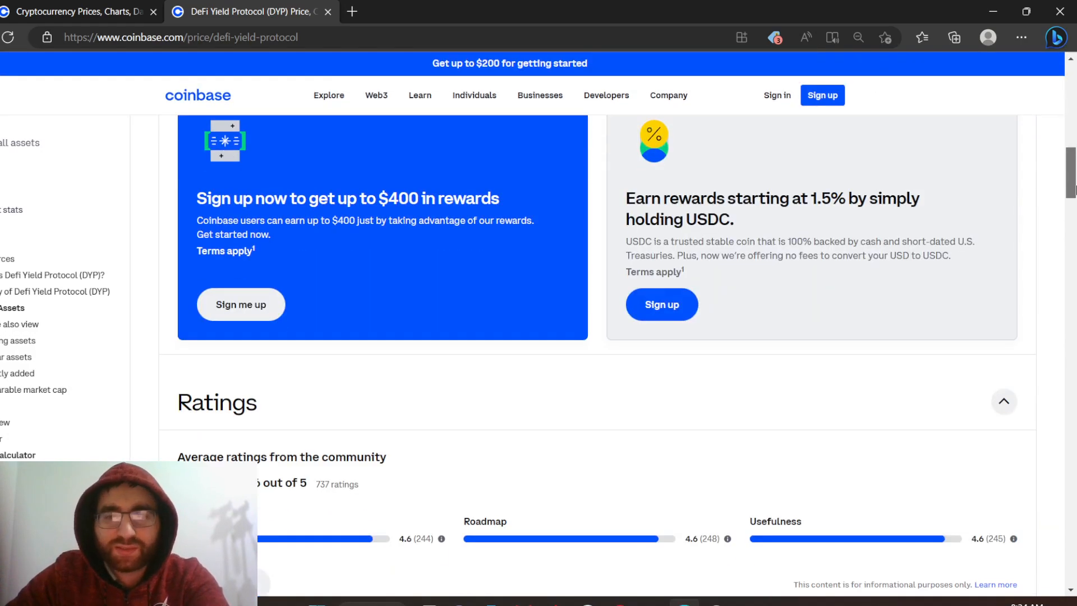
scroll(down, 3)
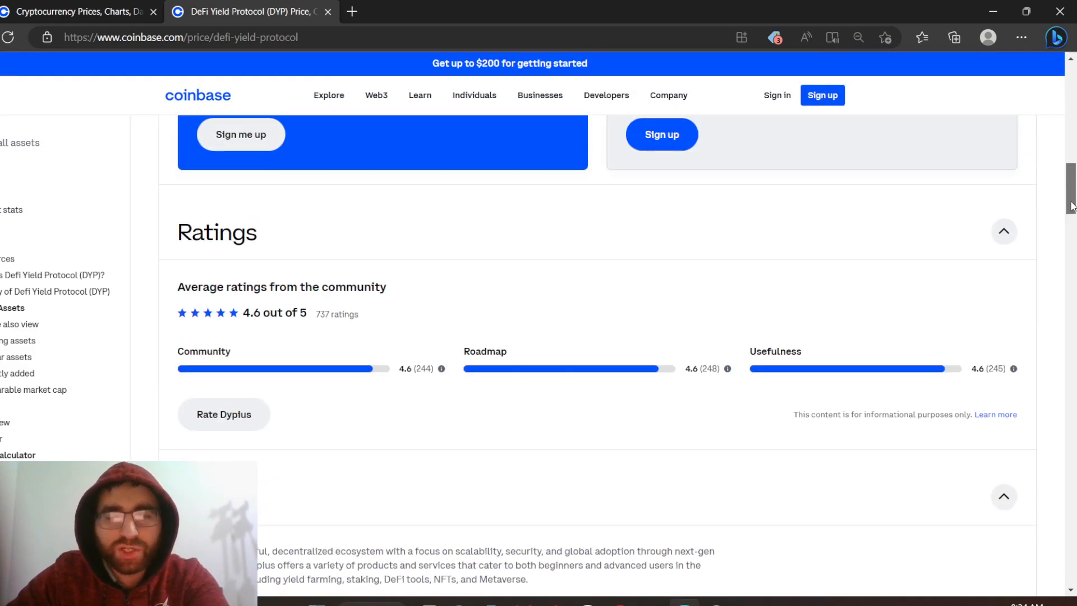
scroll(down, 3)
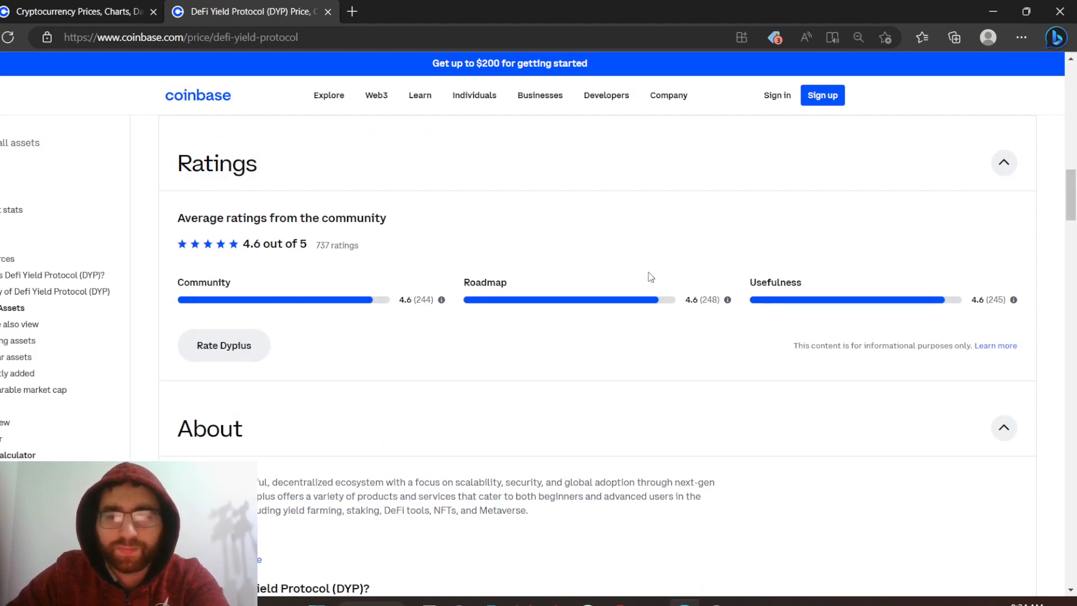
scroll(down, 3)
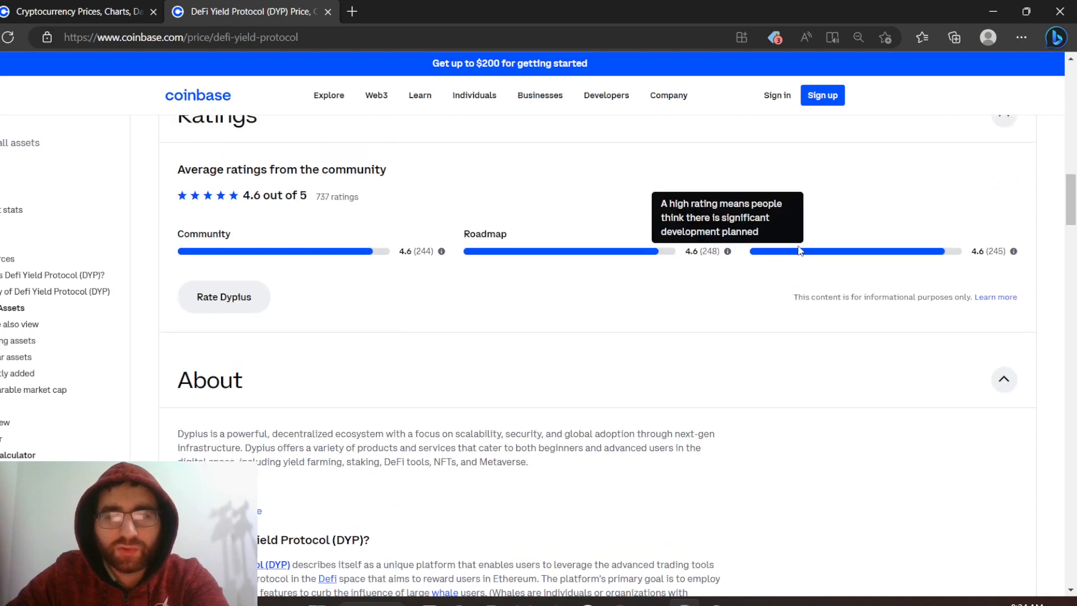
mouse_move(345, 279)
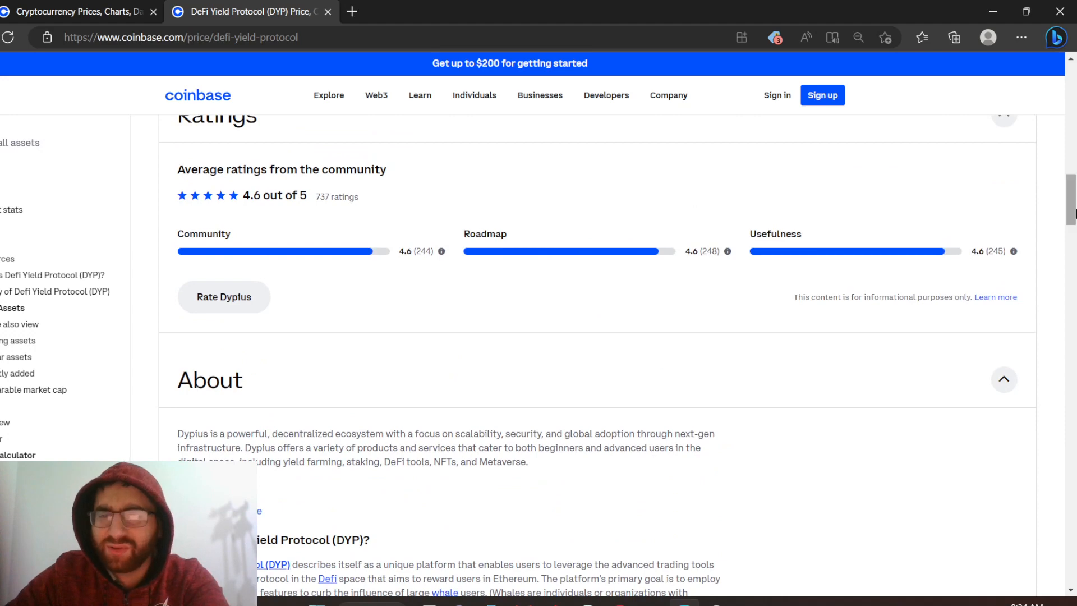
scroll(down, 3)
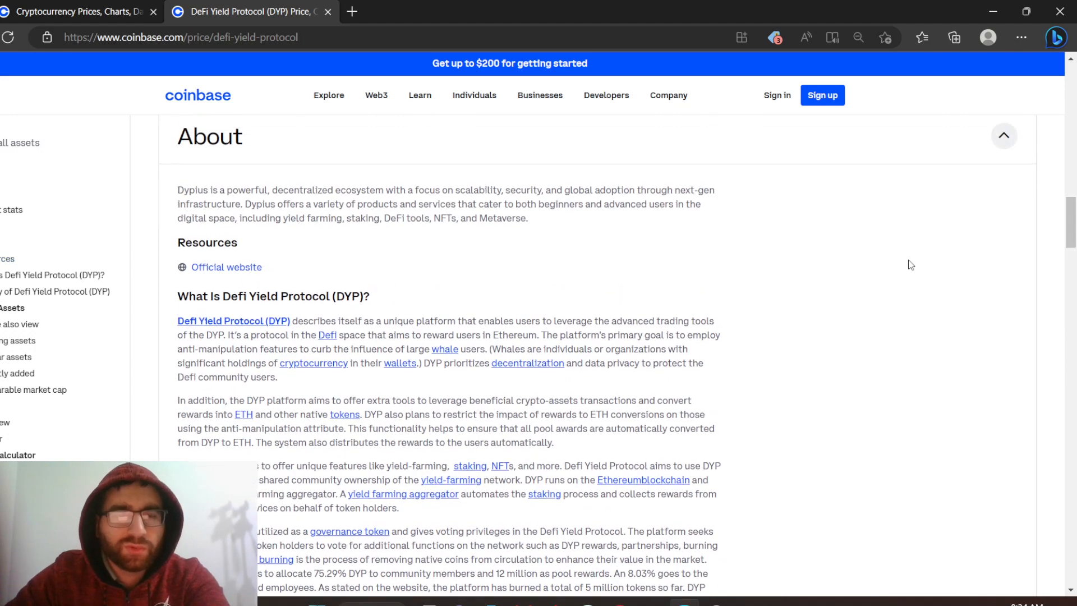
mouse_move(256, 259)
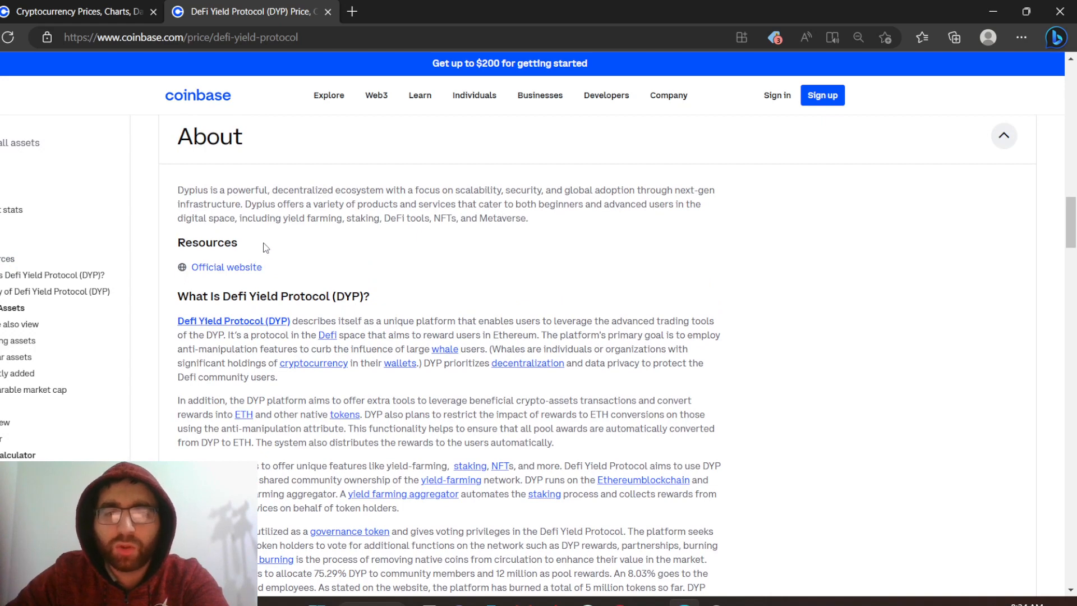
mouse_move(260, 250)
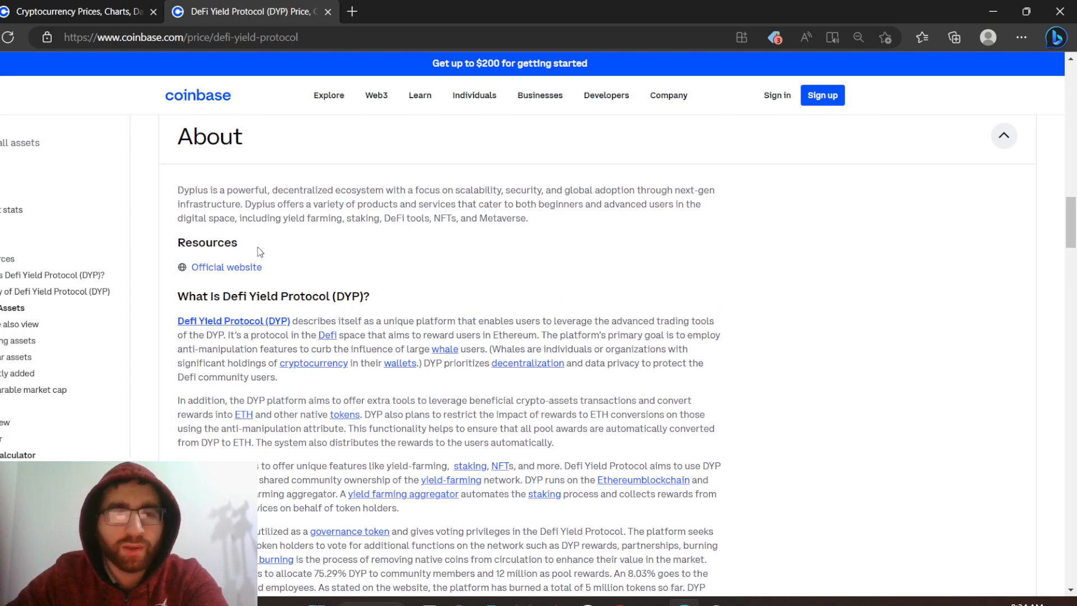
mouse_move(288, 241)
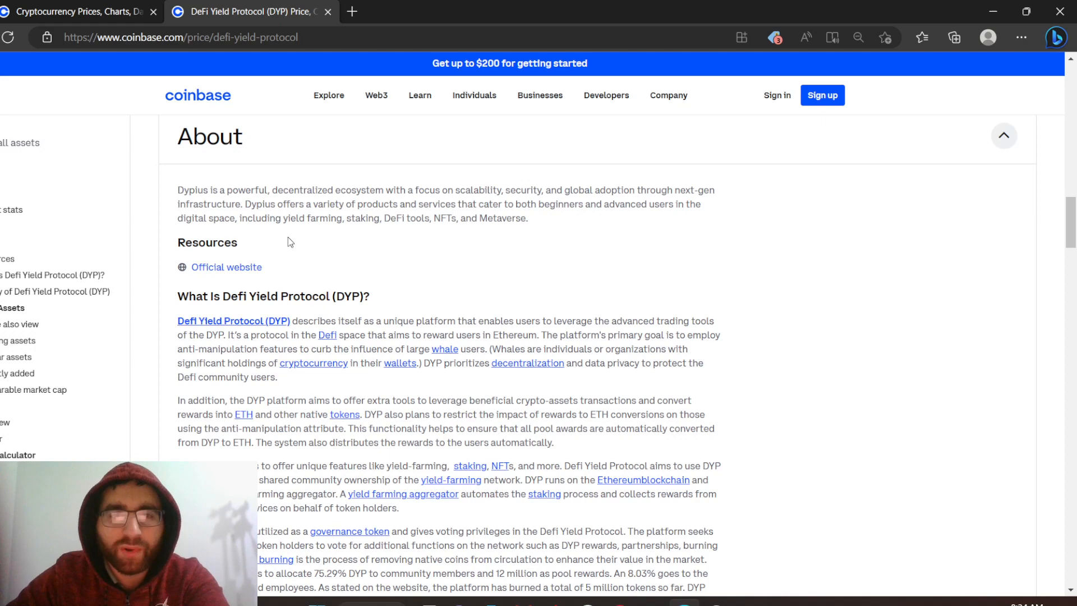
mouse_move(515, 237)
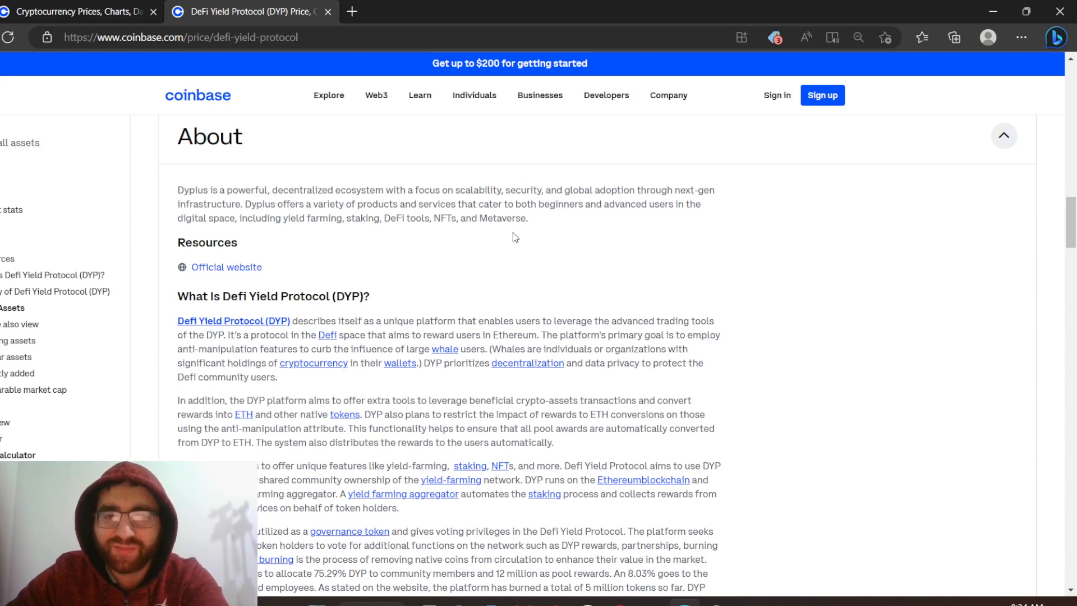
mouse_move(303, 235)
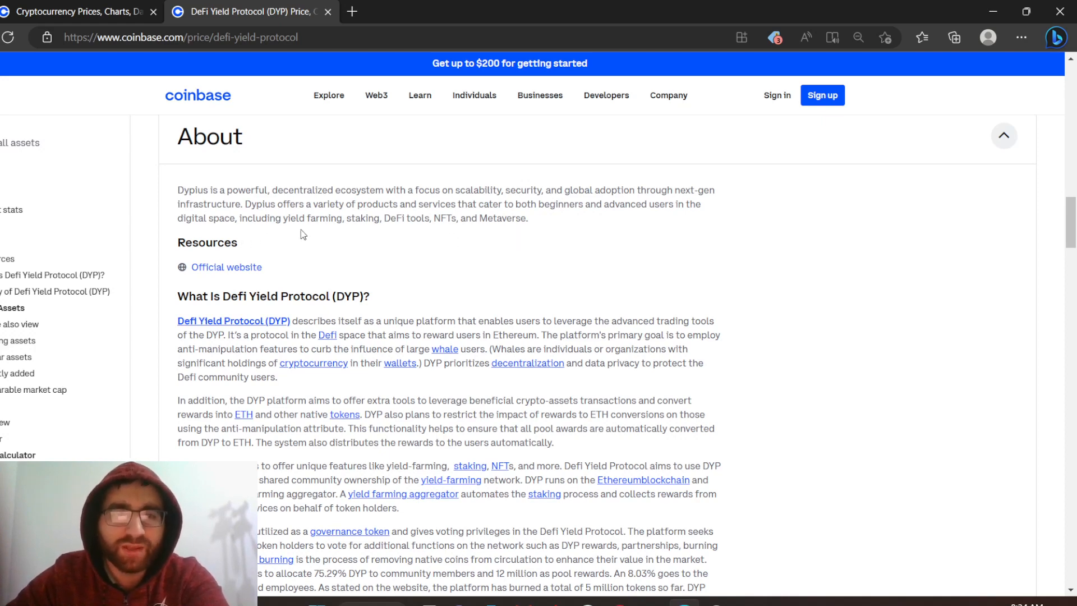
mouse_move(333, 235)
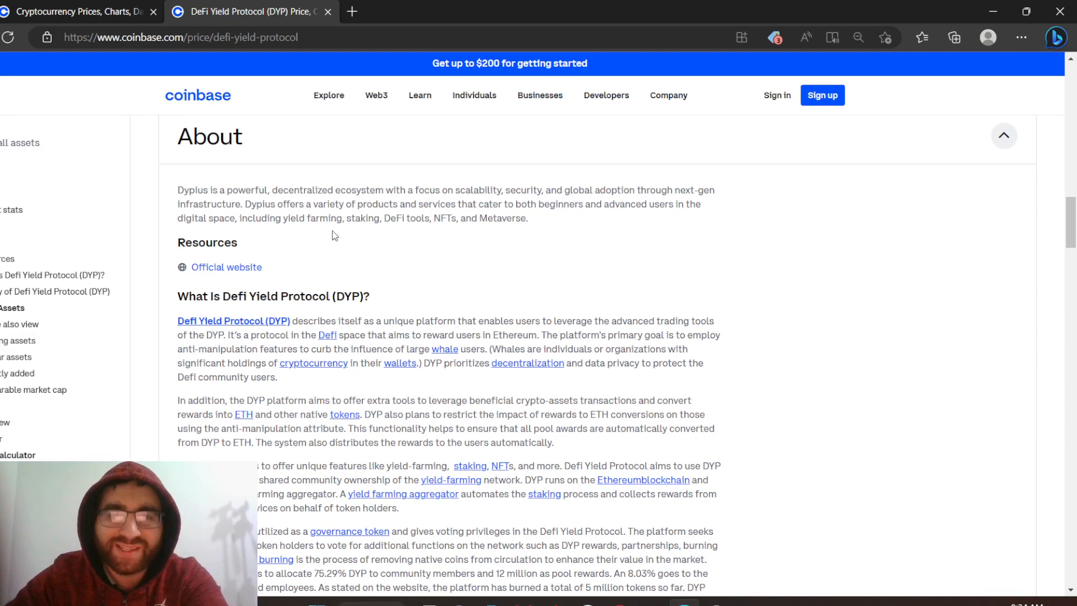
Scroll through History and Related Assets, then back to the one-day chart at the top.
scroll(up, 3)
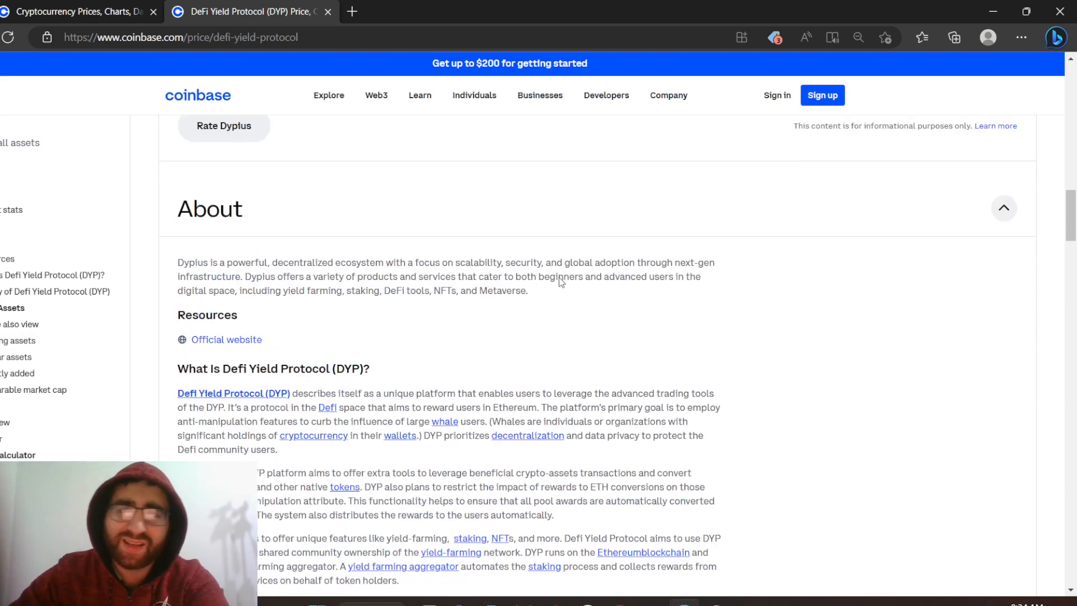
scroll(down, 3)
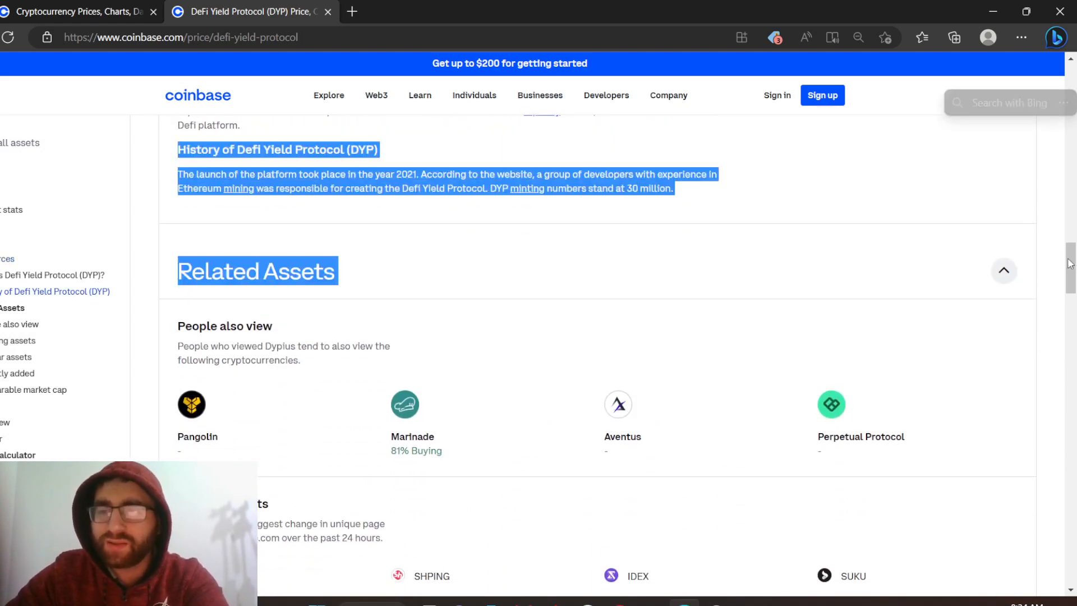
scroll(up, 3)
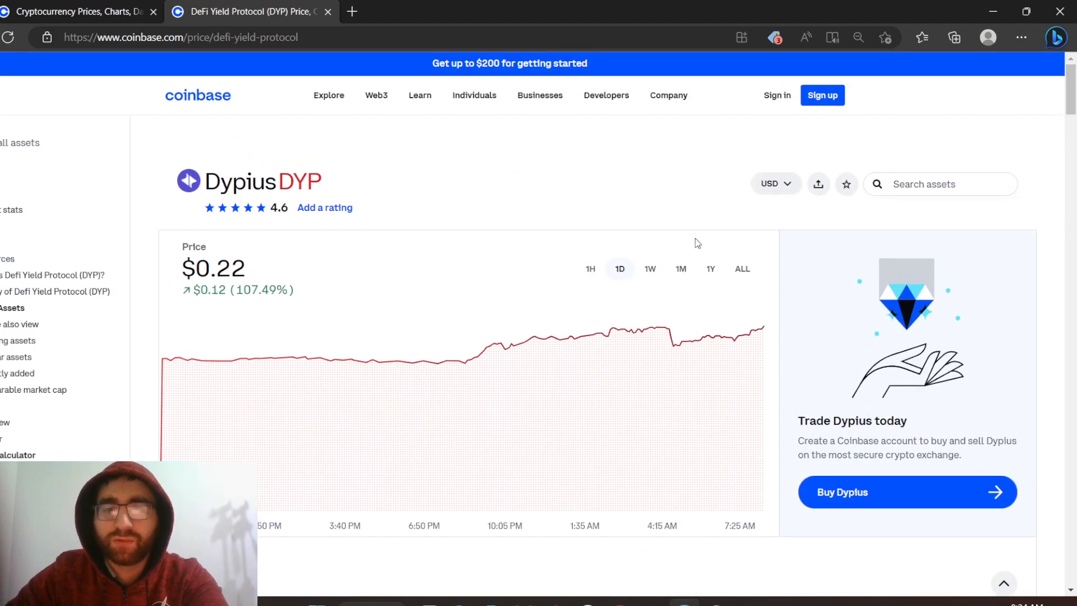
Switch the chart from 1M to 1Y to ALL, showing the post-2021 decline.
click(679, 269)
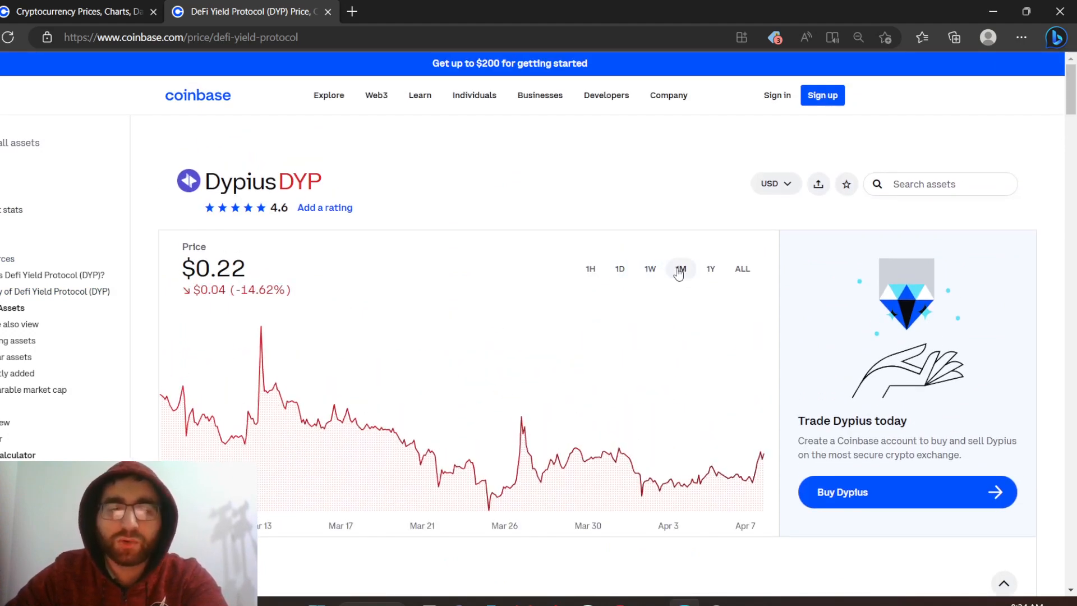
click(710, 268)
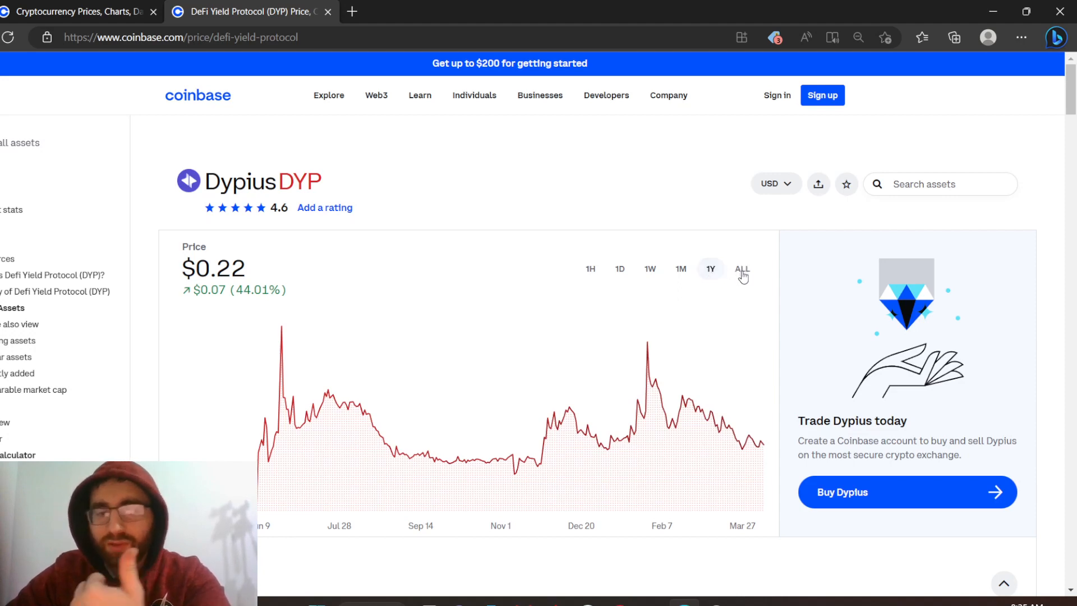
click(740, 269)
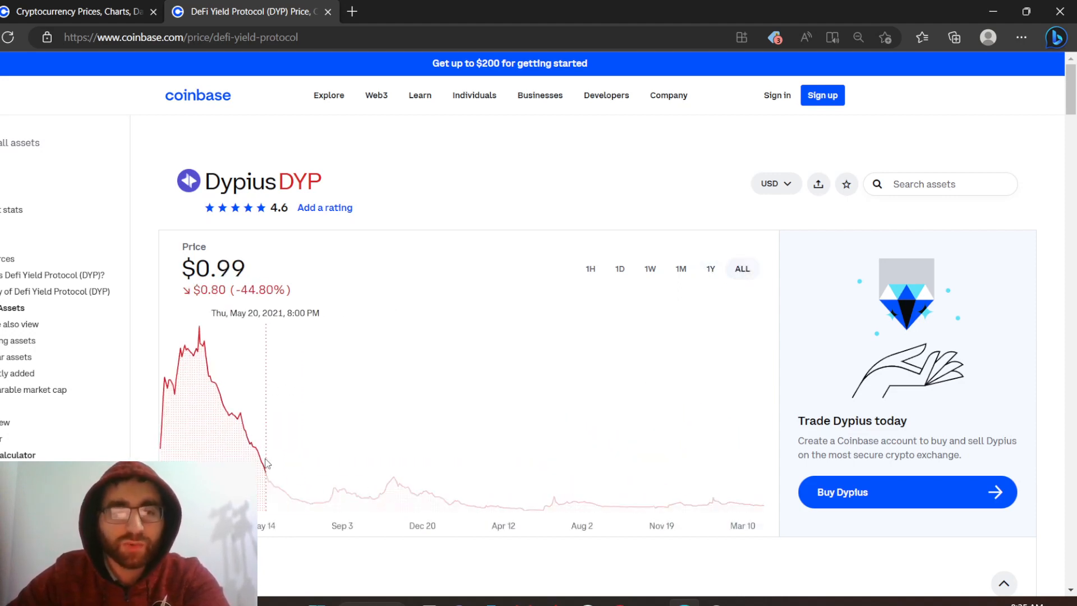
mouse_move(346, 465)
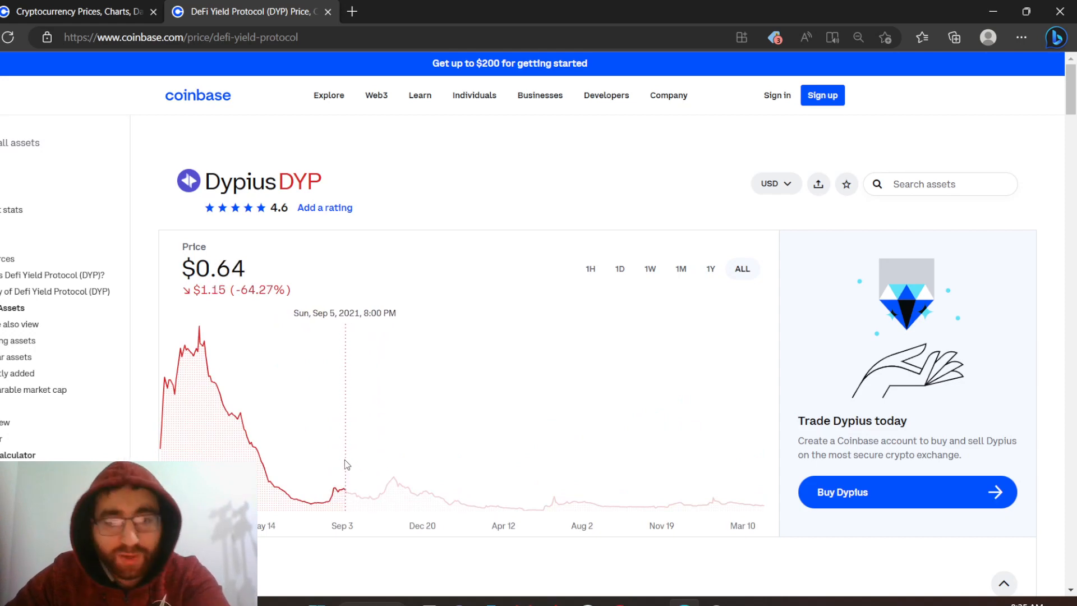
mouse_move(313, 457)
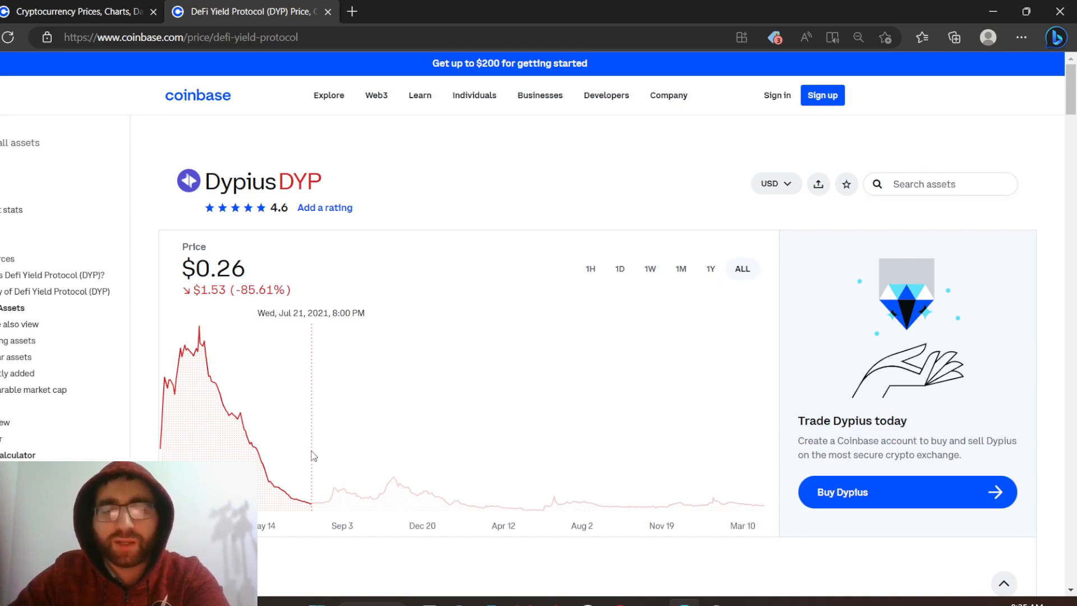
mouse_move(312, 479)
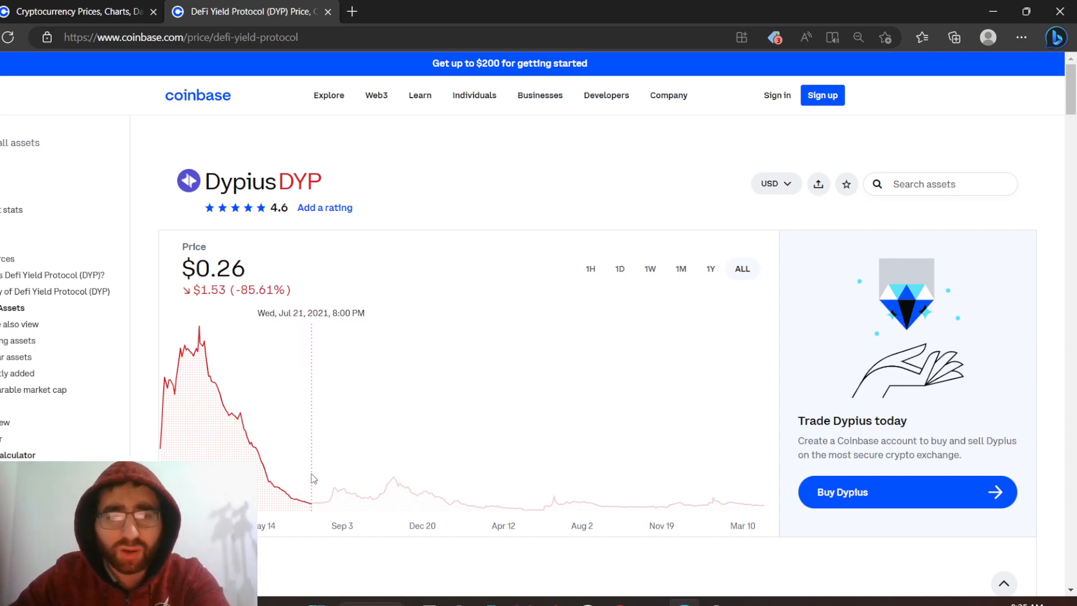
mouse_move(640, 419)
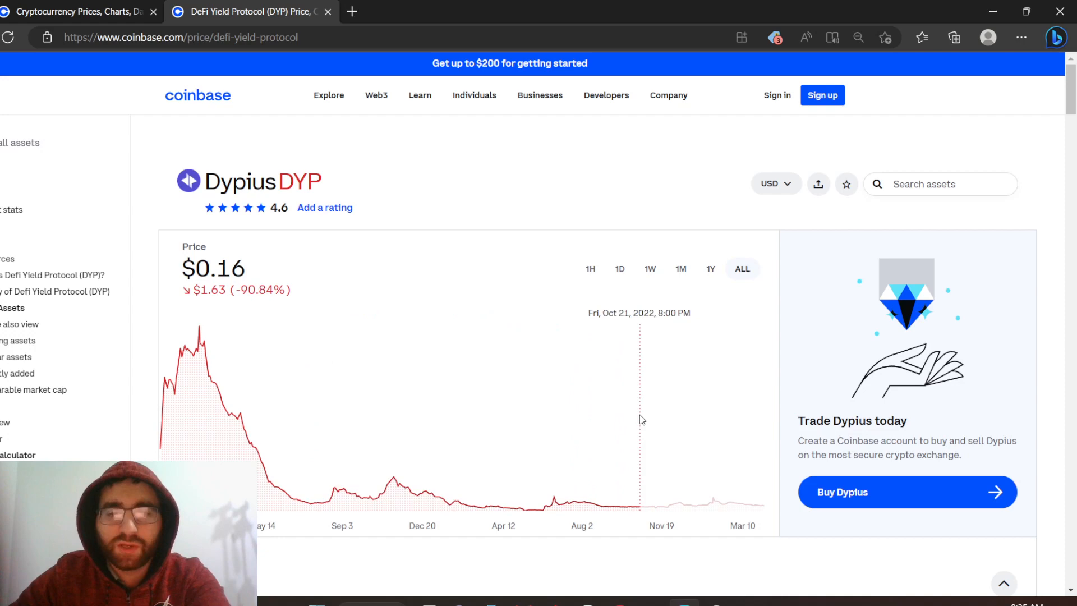